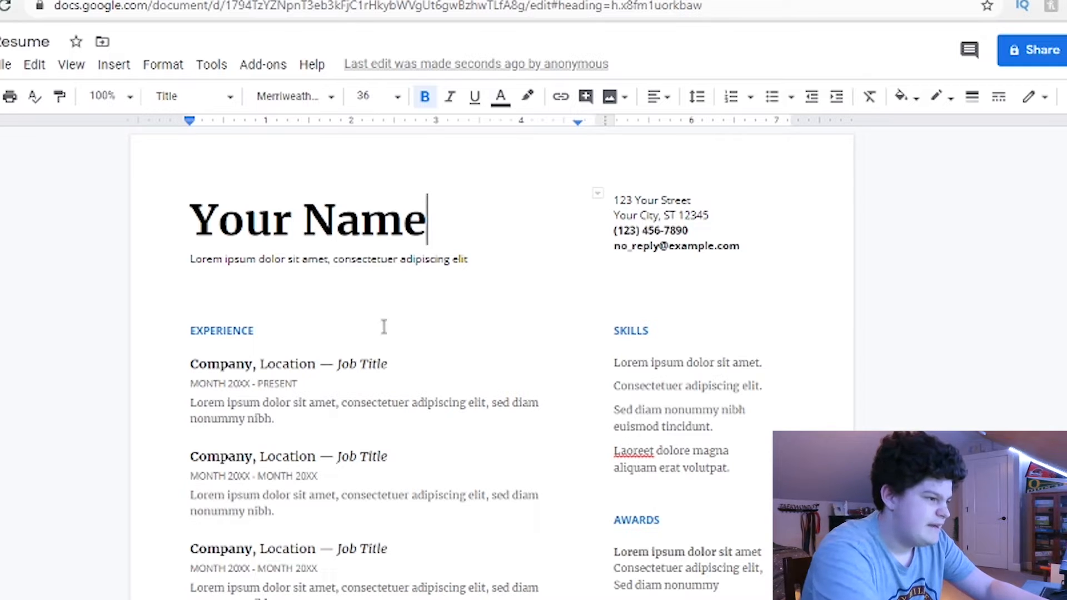
Replace the 'Your Name' resume heading with the applicant's name 'KalMan'.
{"action": "triple_click", "coordinate": [306, 219]}
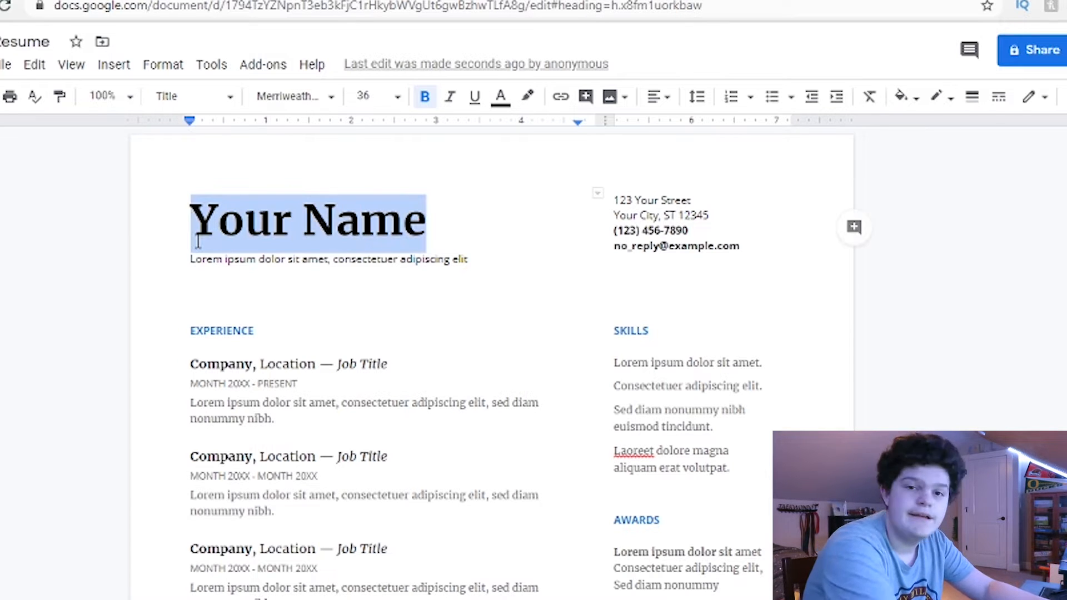
{"action": "type", "text": "Kal"}
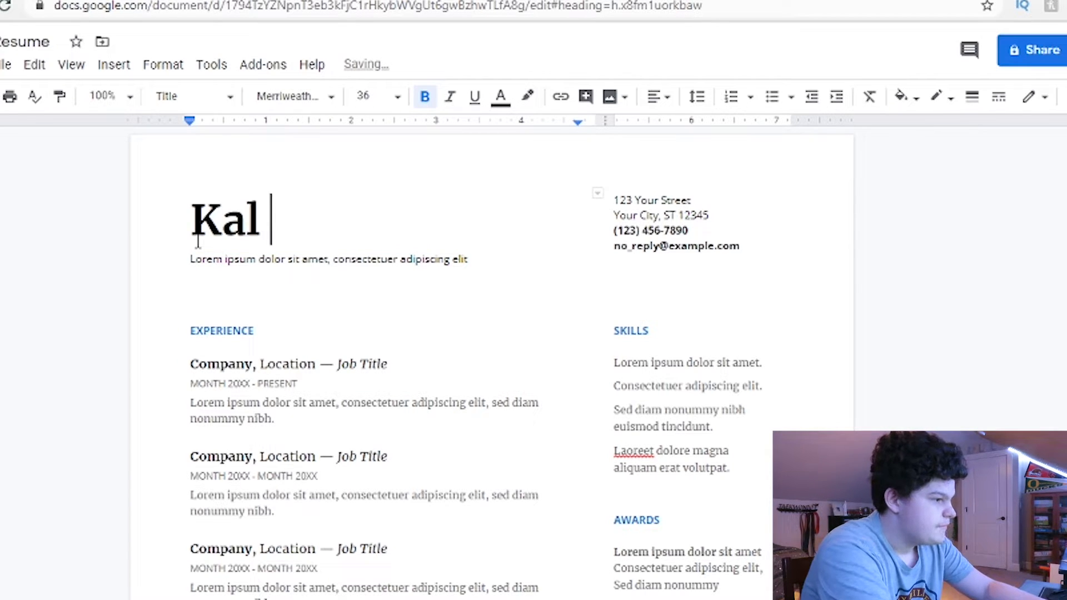
{"action": "type", "text": "Man"}
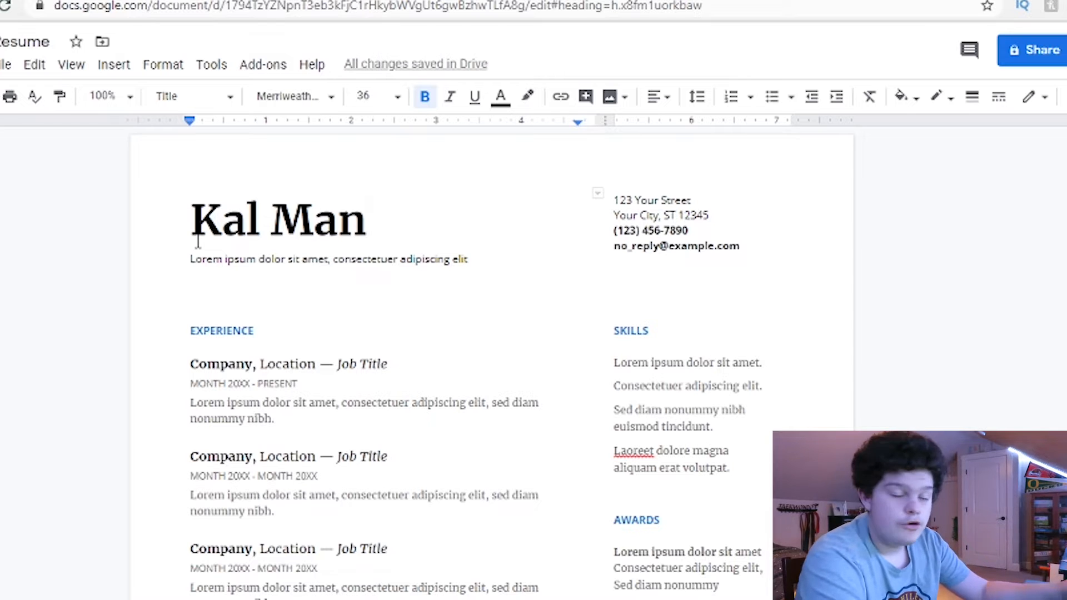
{"action": "double_click", "coordinate": [433, 259]}
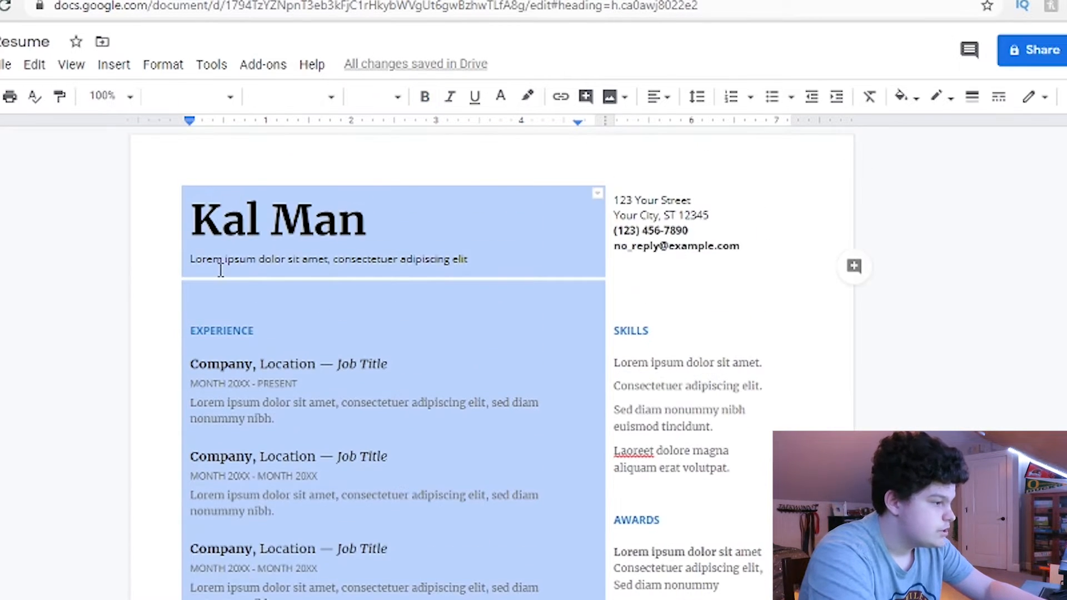
{"action": "left_click", "coordinate": [329, 260]}
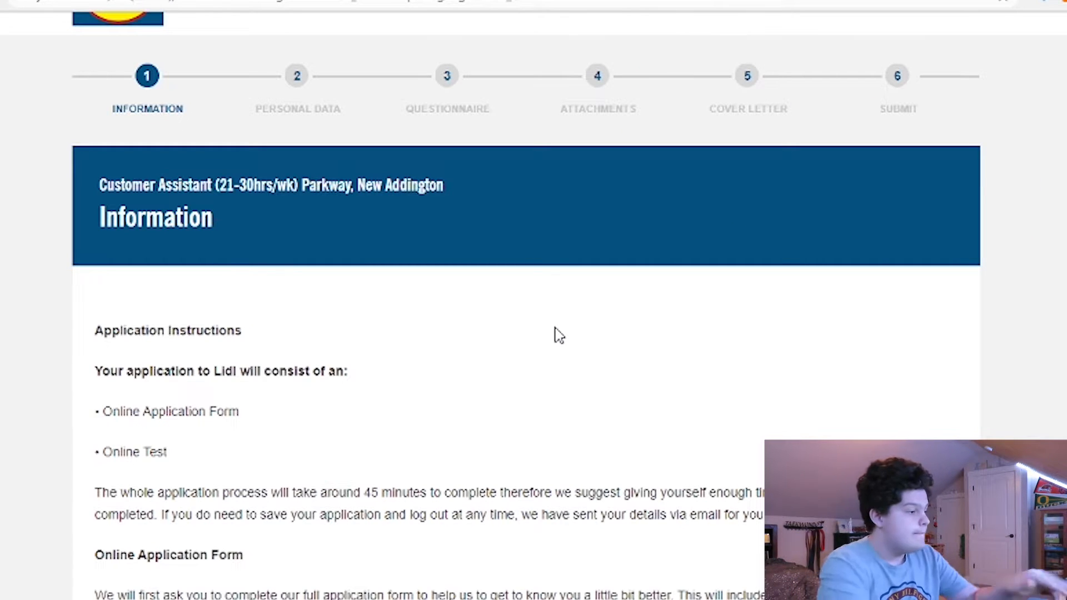
Scroll through the Customer Assistant application instructions about duration and saving progress.
{"action": "scroll", "scroll_direction": "down", "scroll_amount": 3}
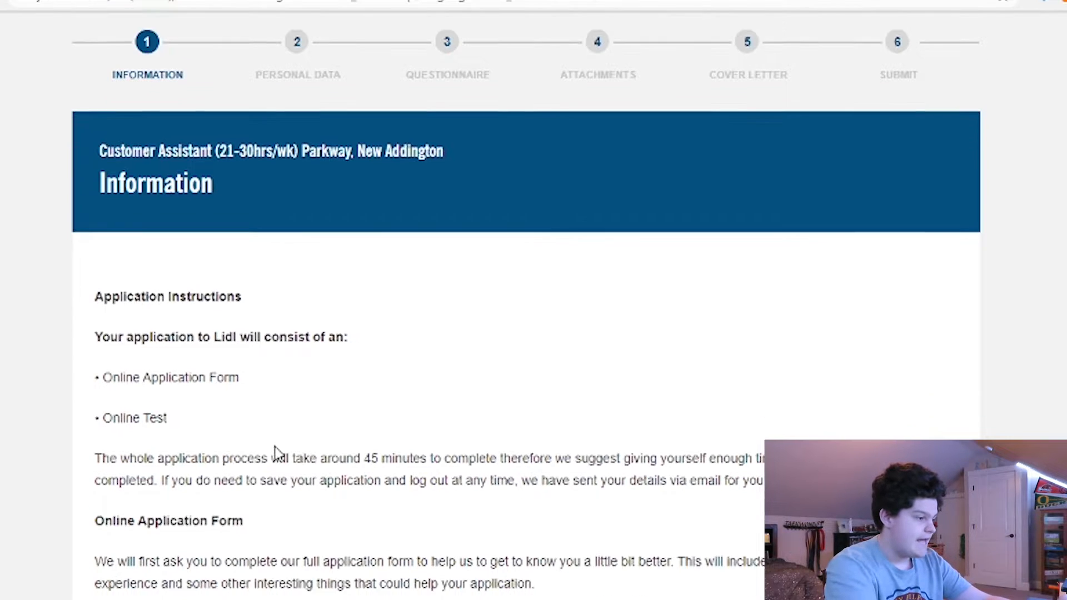
{"action": "scroll", "scroll_direction": "down", "scroll_amount": 3}
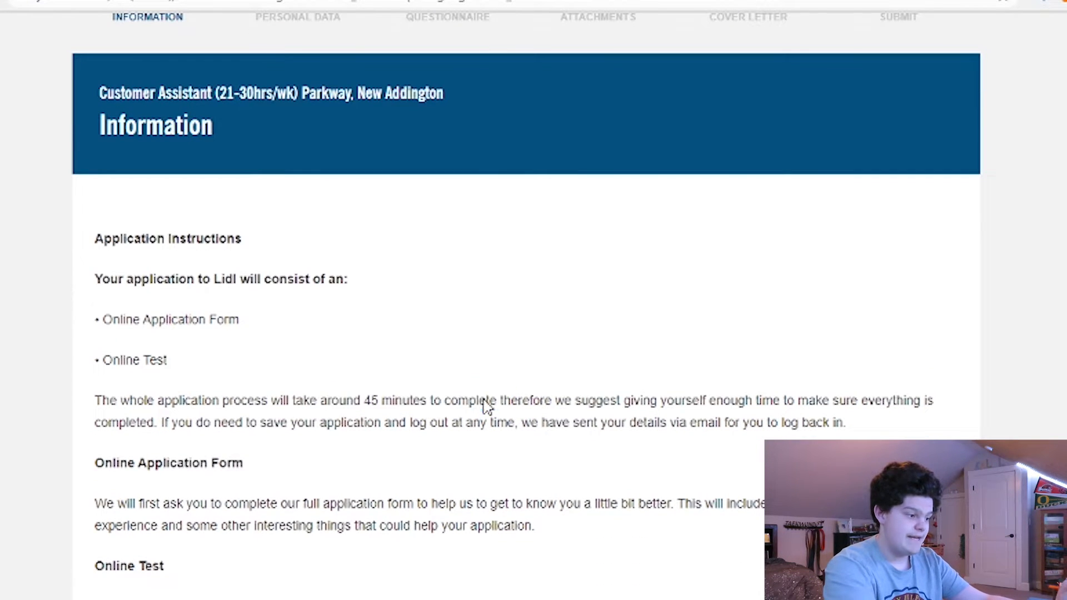
Save the details and continue to the Lidl questionnaire step.
{"action": "left_click", "coordinate": [448, 17]}
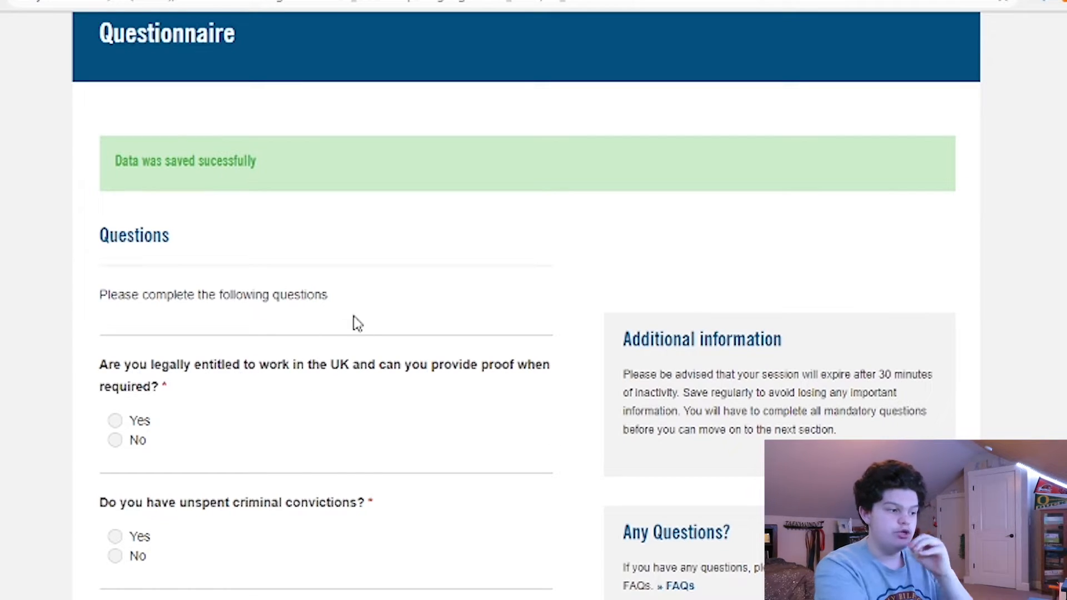
{"action": "mouse_move", "coordinate": [432, 364]}
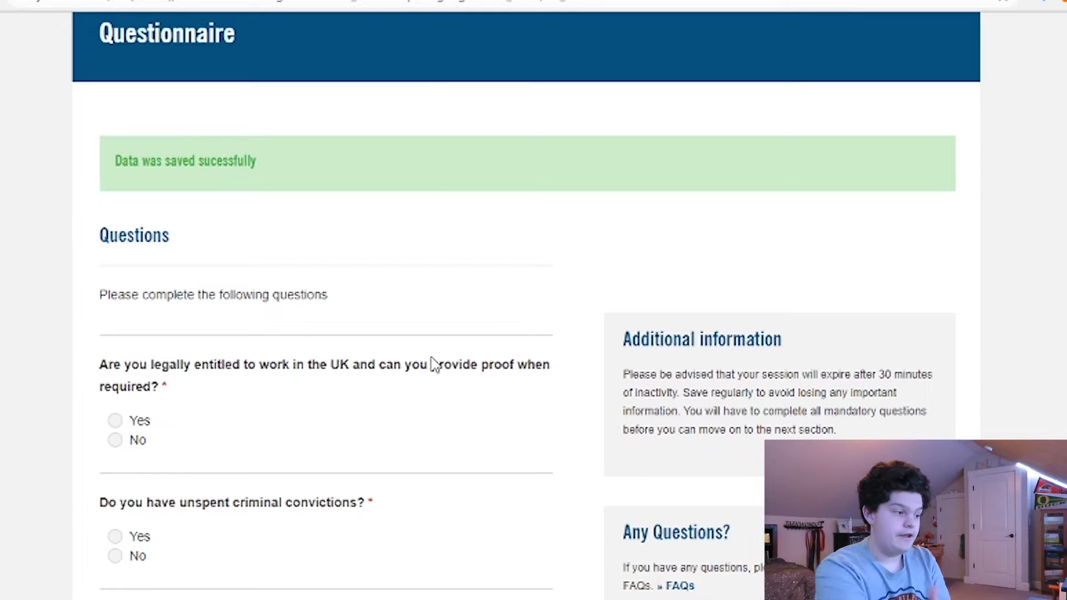
{"action": "mouse_move", "coordinate": [401, 401]}
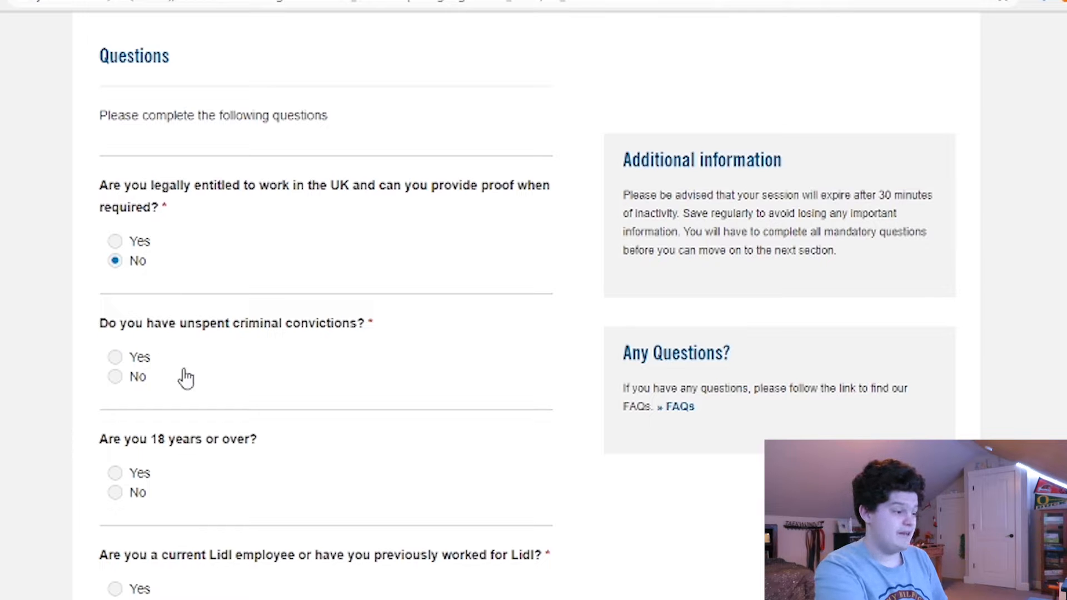
{"action": "mouse_move", "coordinate": [574, 308]}
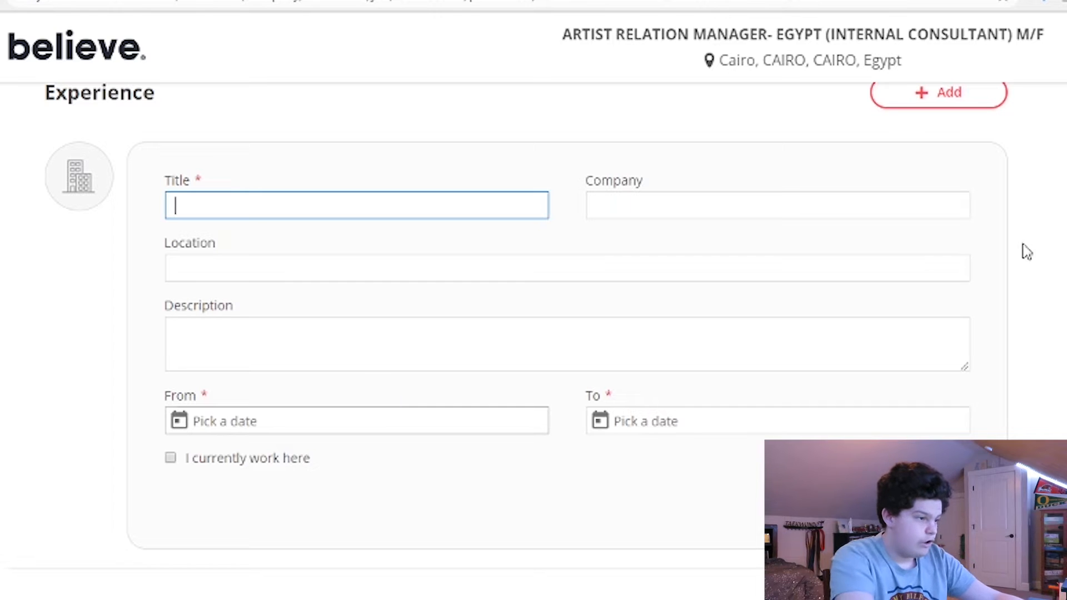
Write to the hiring manager: 'I would like to know more about the artist workfield and what it means to emp'.
{"action": "type", "text": "n"}
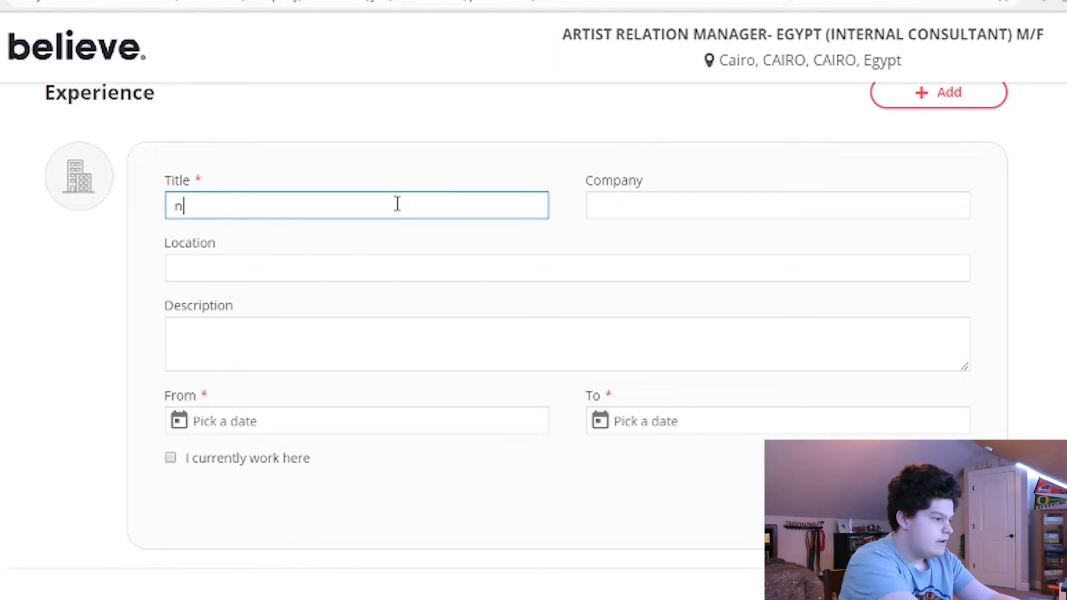
{"action": "scroll", "scroll_direction": "down", "scroll_amount": 3}
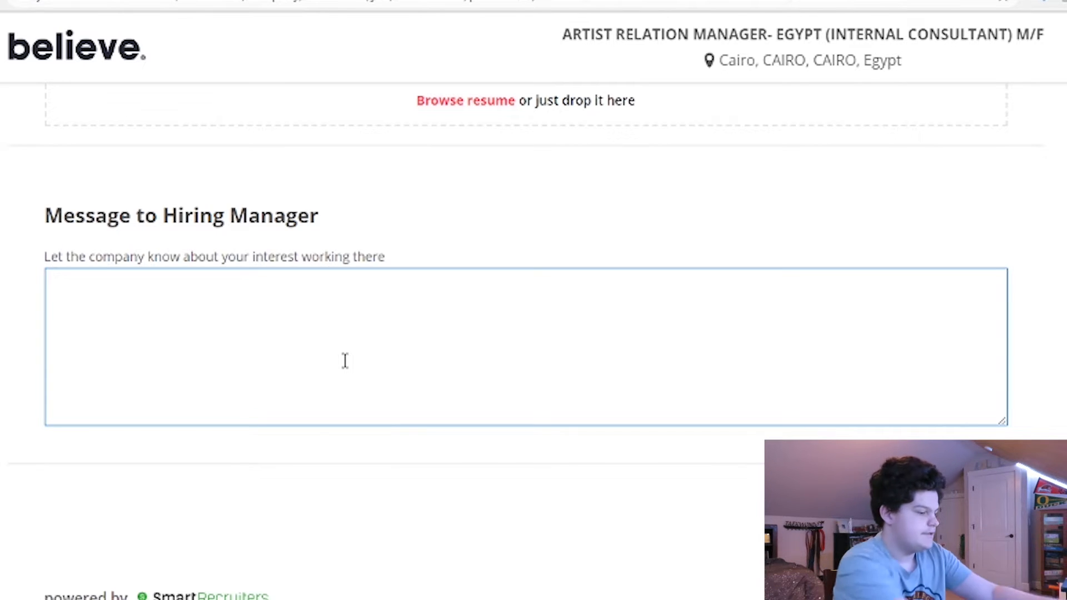
{"action": "type", "text": "I would l"}
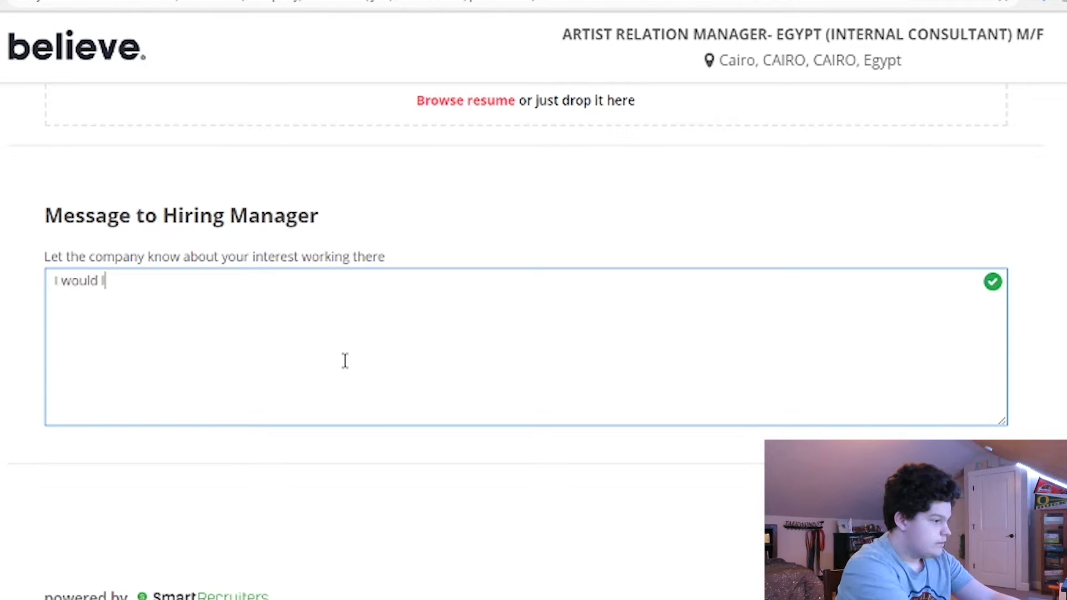
{"action": "type", "text": "like to kno"}
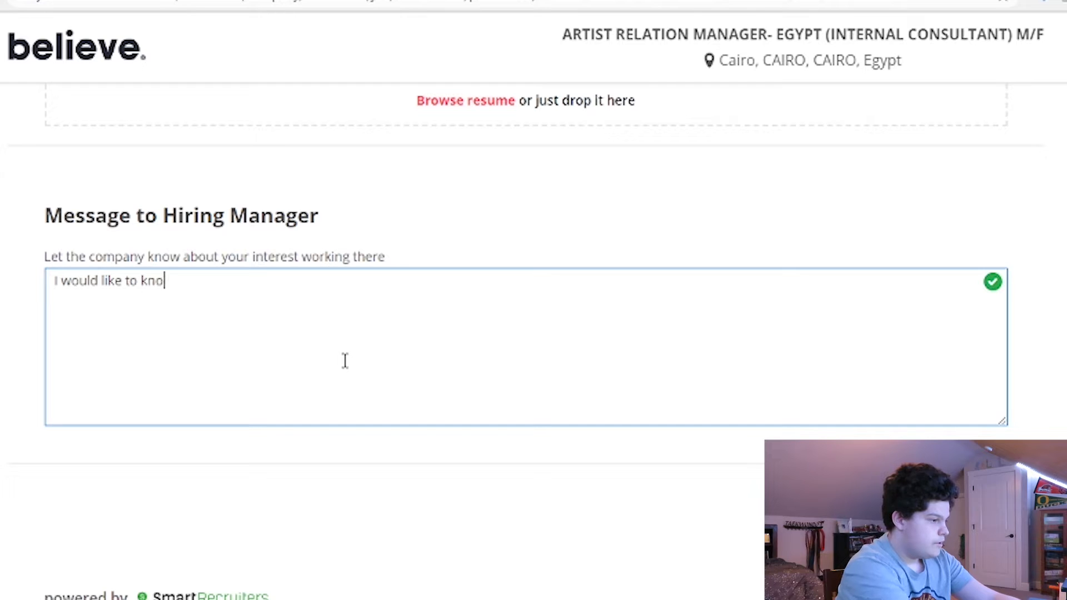
{"action": "type", "text": "w more about be"}
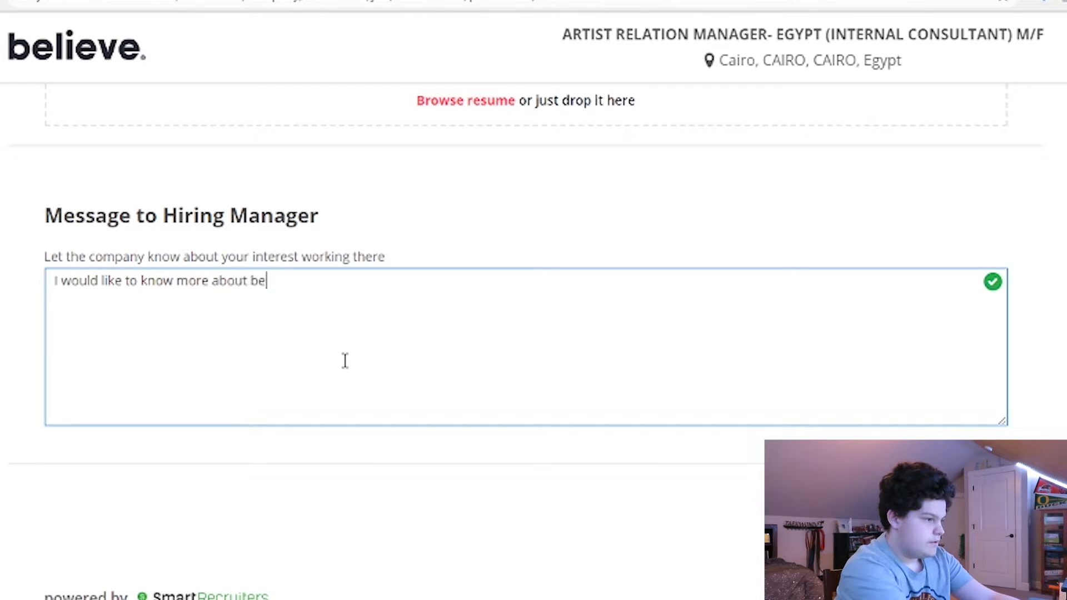
{"action": "type", "text": "the a"}
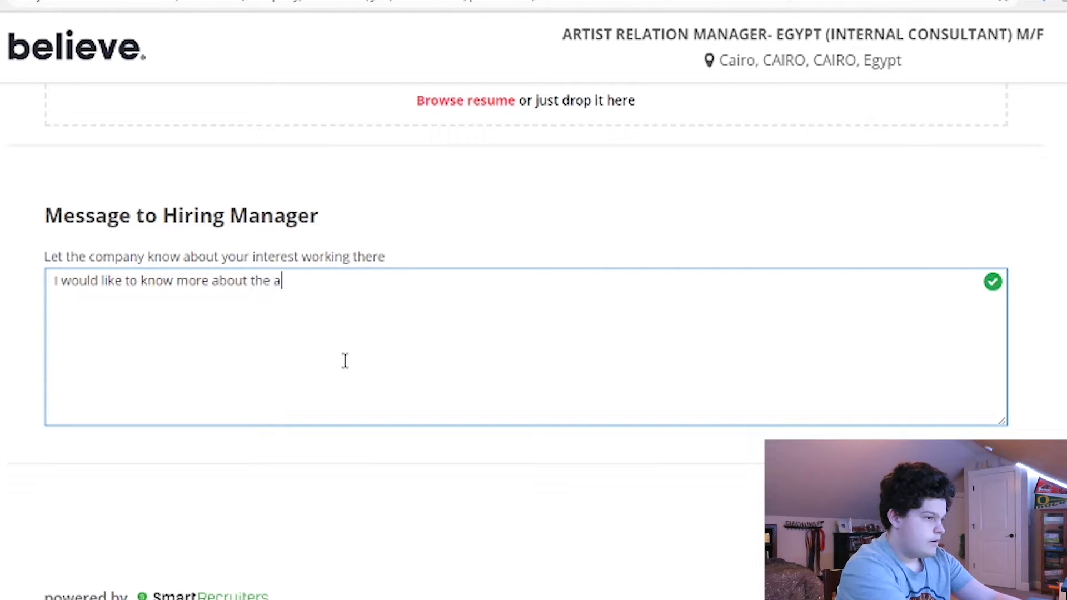
{"action": "type", "text": "rtist workfie"}
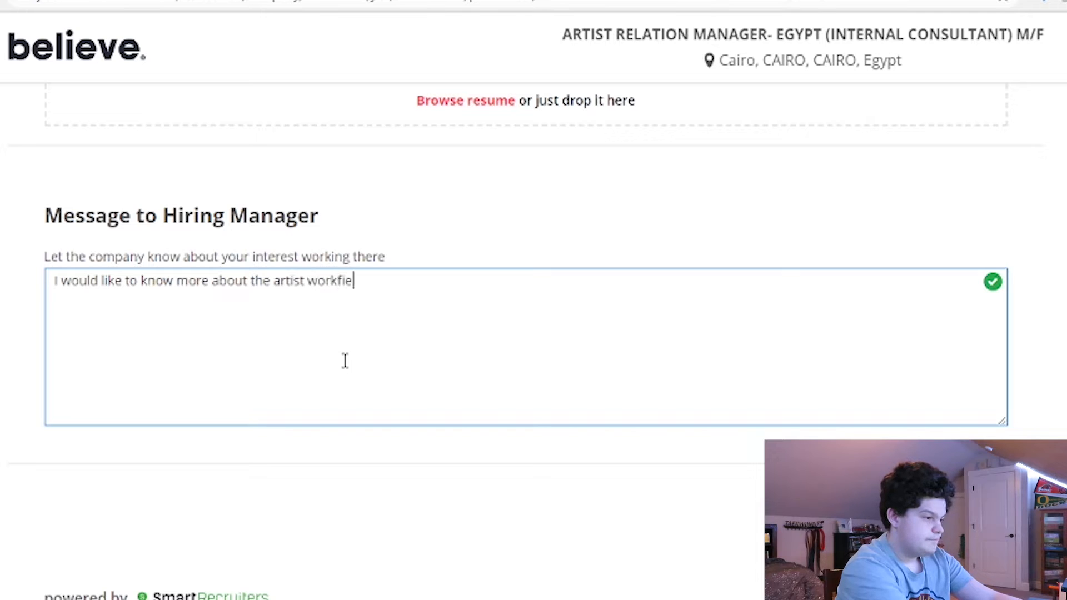
{"action": "type", "text": "ld and what it"}
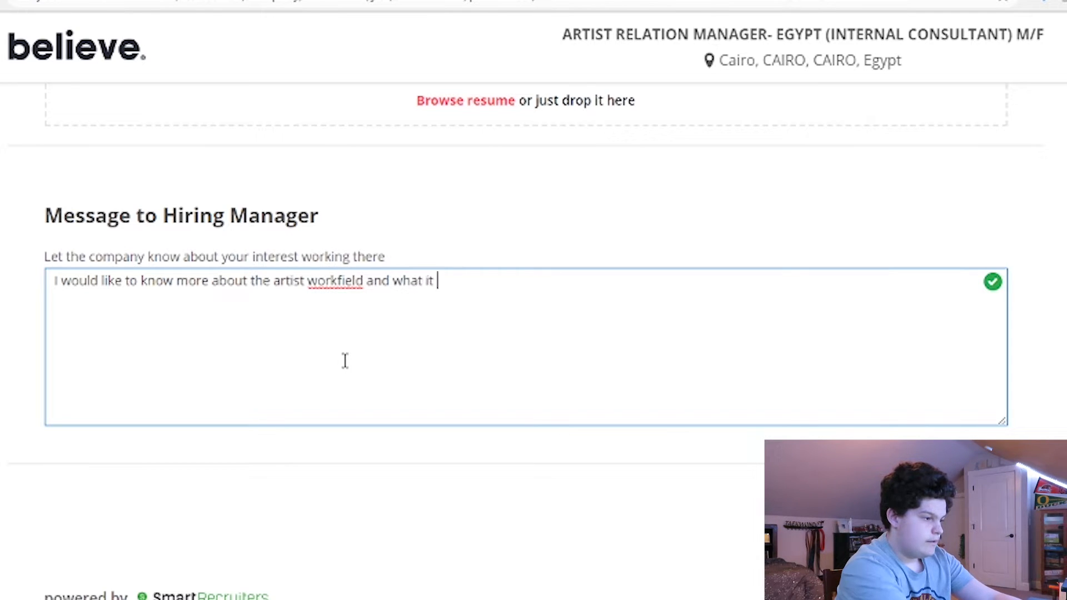
{"action": "type", "text": "means to emp"}
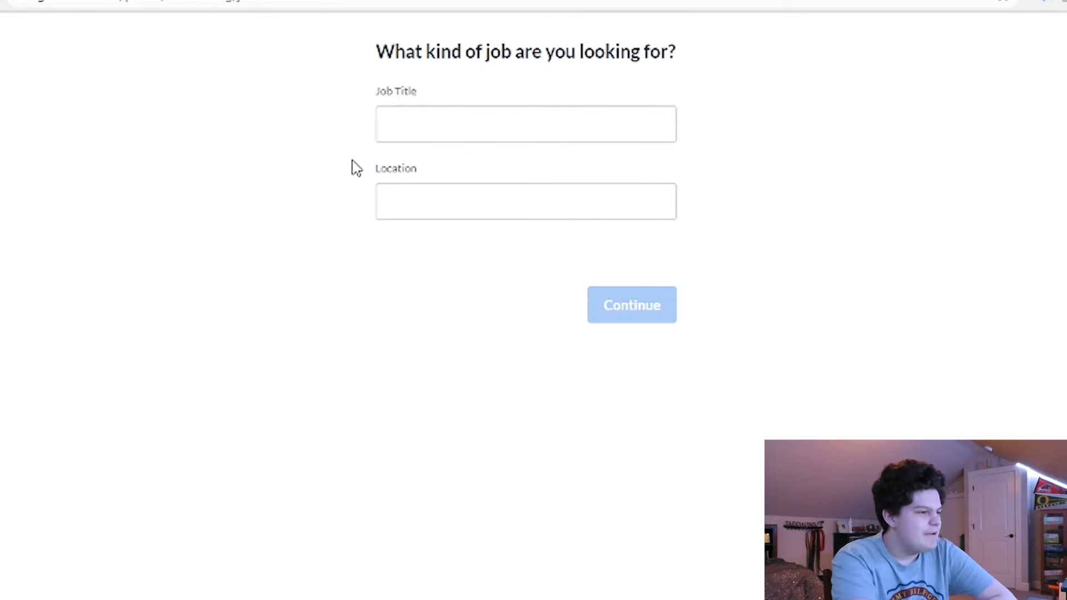
Set the desired job title to McDonalds Cashier and continue.
{"action": "left_click", "coordinate": [524, 124]}
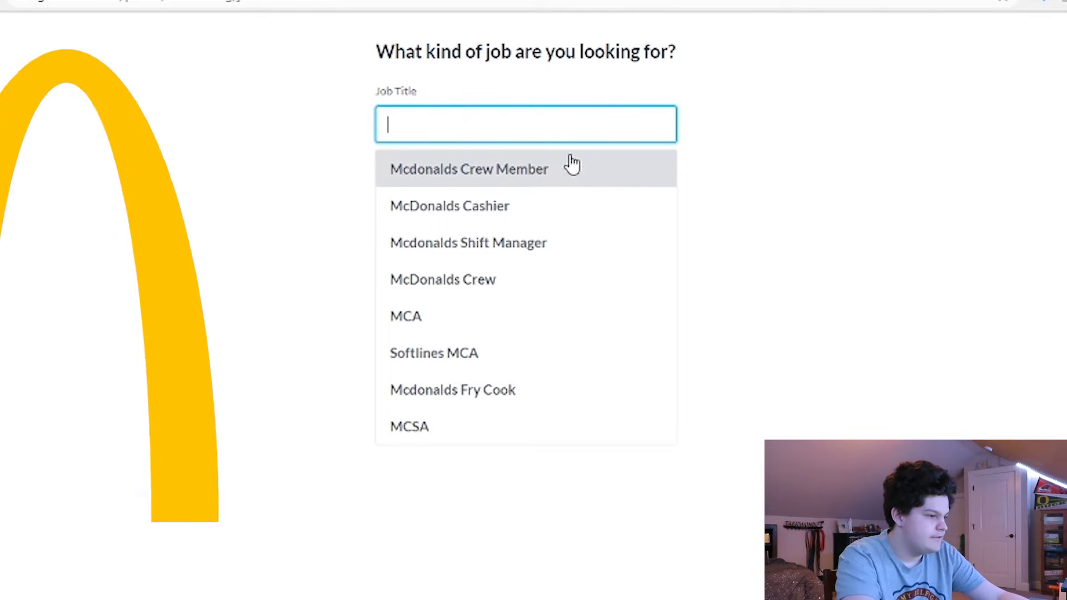
{"action": "left_click", "coordinate": [450, 205]}
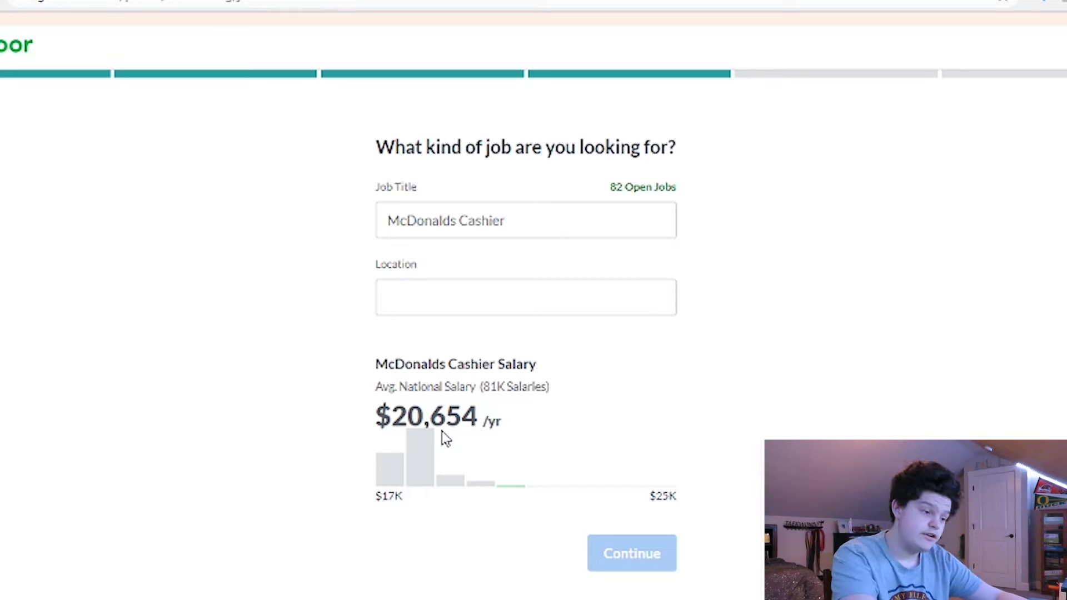
{"action": "mouse_move", "coordinate": [443, 285]}
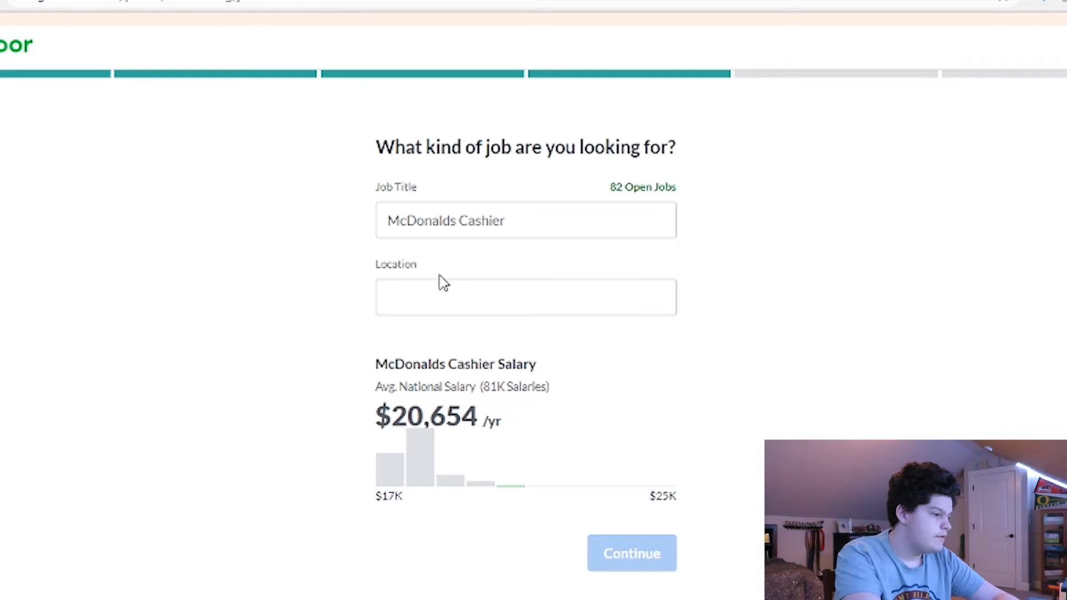
{"action": "left_click", "coordinate": [631, 553]}
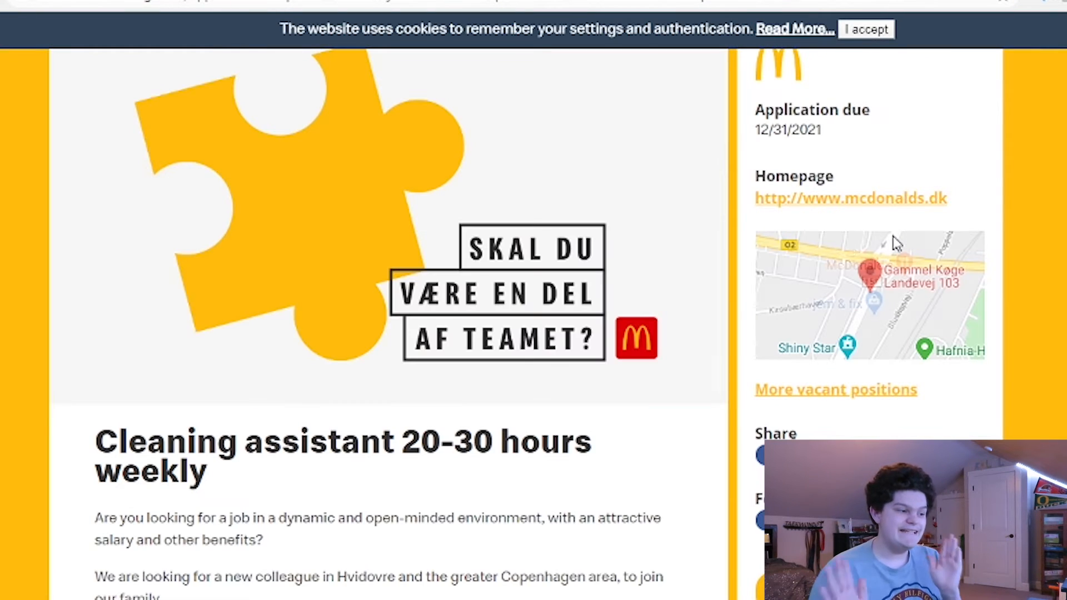
{"action": "mouse_move", "coordinate": [891, 251]}
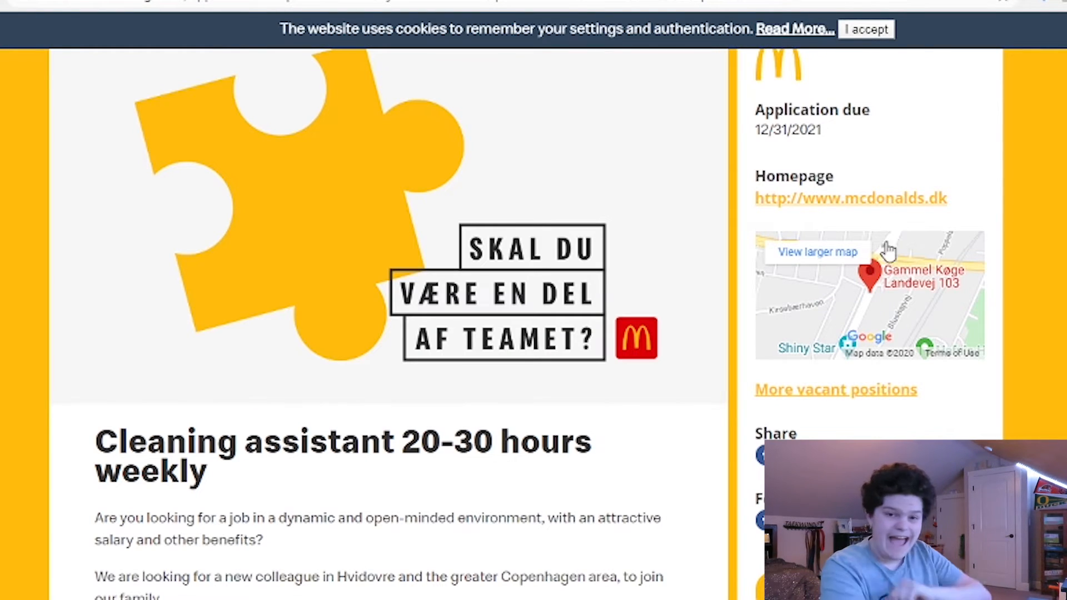
Answer 'Jeg vil arbejde på mcdonalds, fordi jeg kan godt lide maden.', Ja to 9. klasse, and 30–37 timer weekly.
{"action": "scroll", "scroll_direction": "down", "scroll_amount": 3}
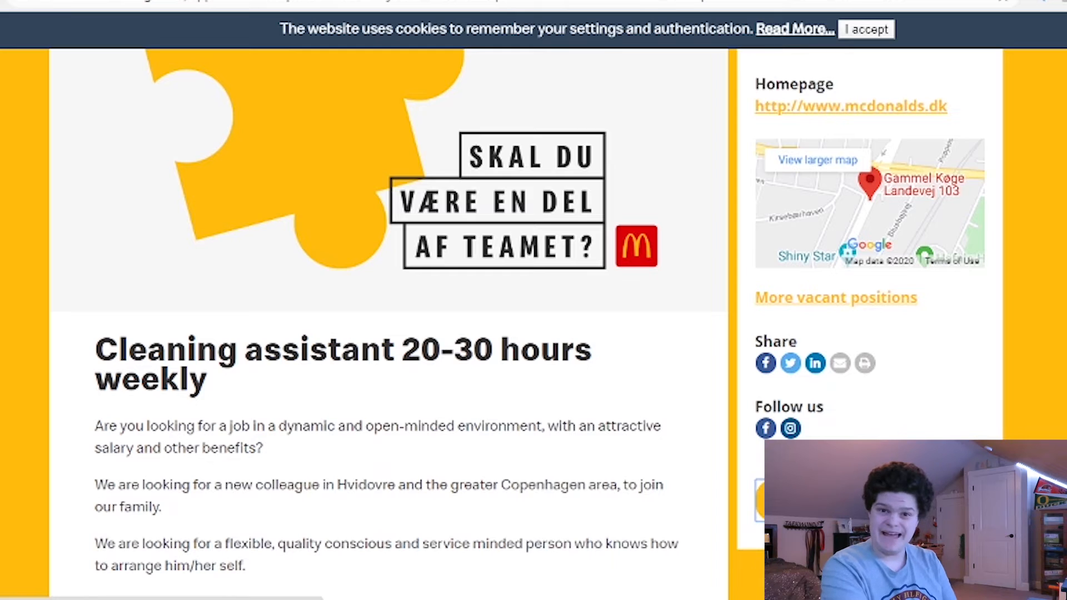
{"action": "scroll", "scroll_direction": "down", "scroll_amount": 3}
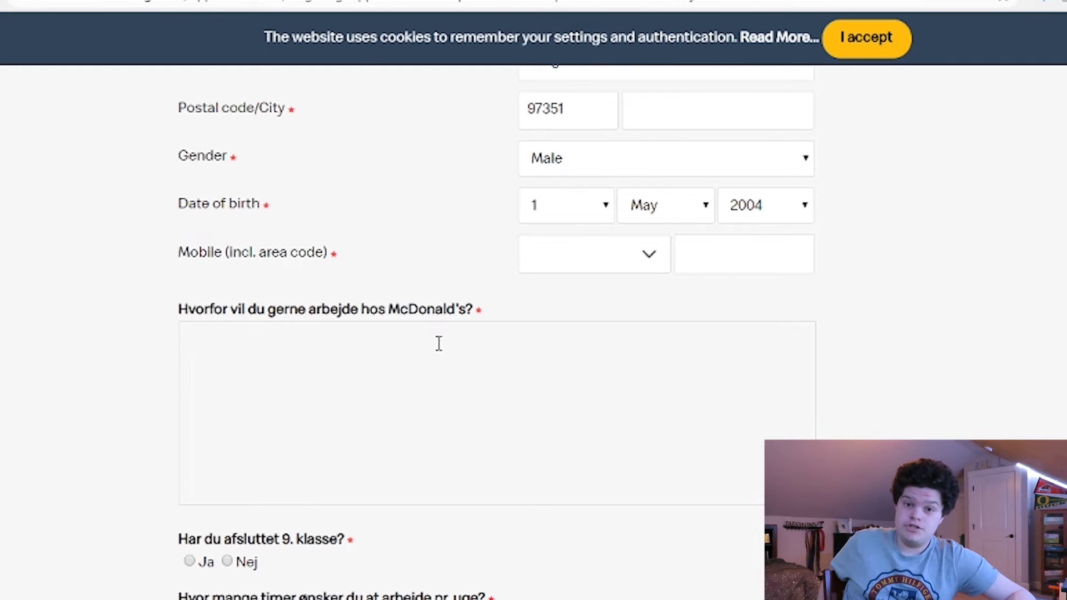
{"action": "type", "text": "Jeg vil arbejde på mcdonalds, fordi jeg kan godt lide maden."}
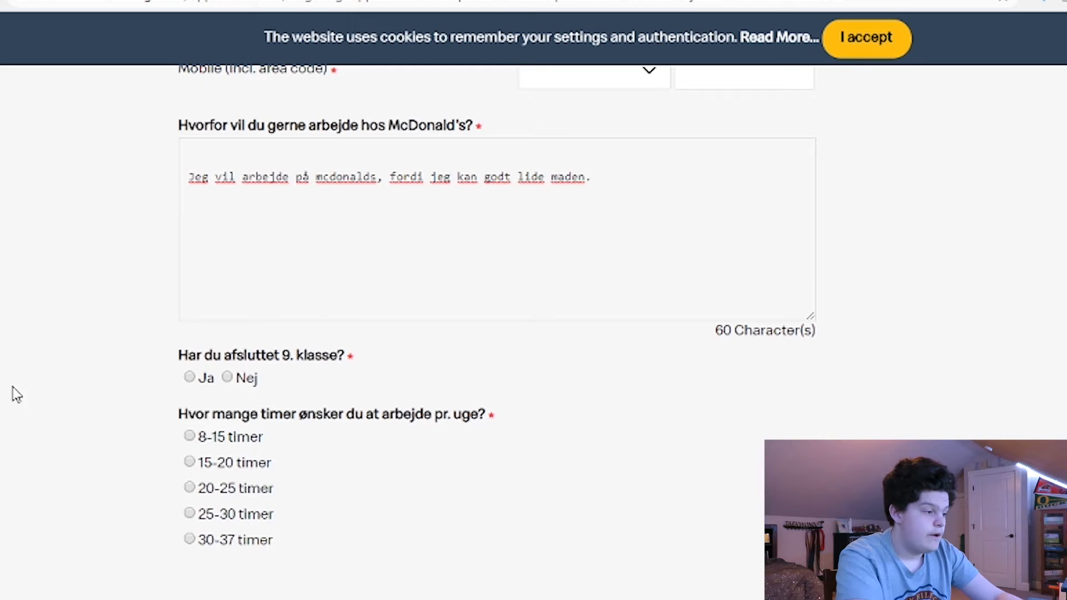
{"action": "left_click", "coordinate": [189, 378]}
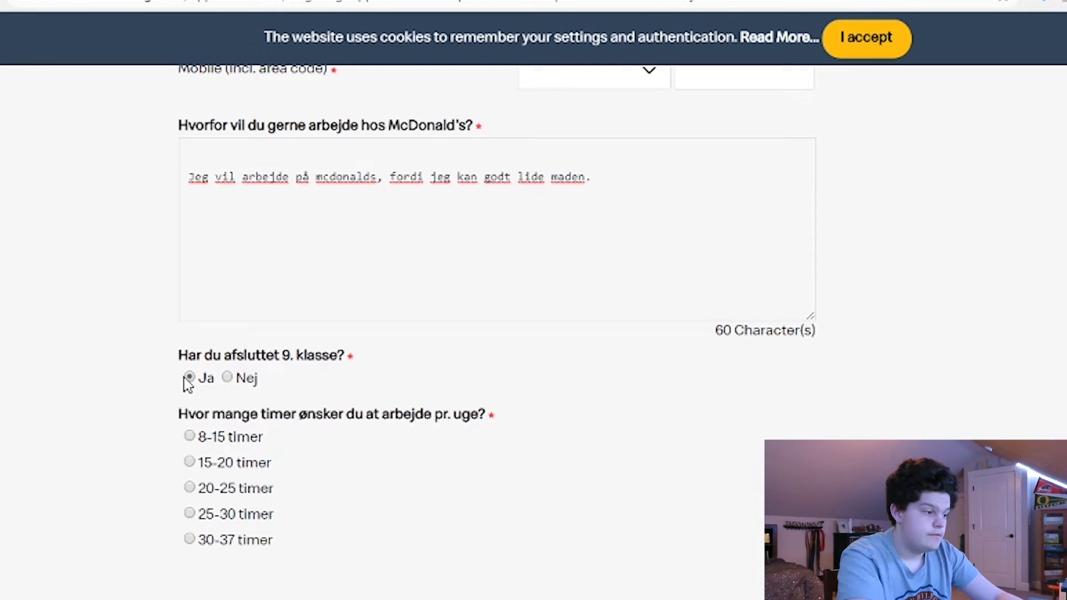
{"action": "scroll", "scroll_direction": "down", "scroll_amount": 3}
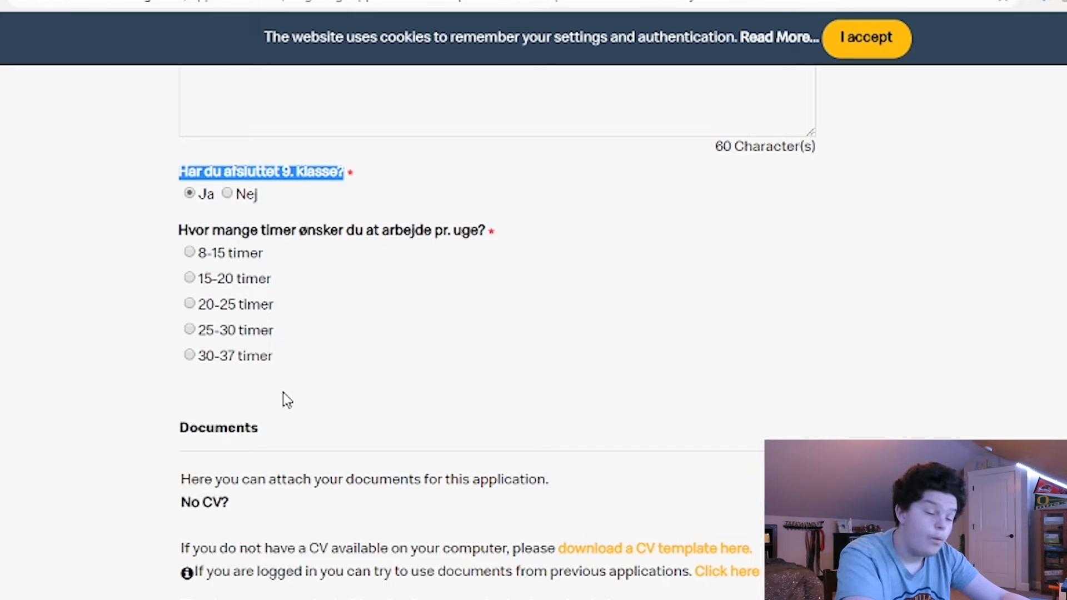
{"action": "mouse_move", "coordinate": [252, 278]}
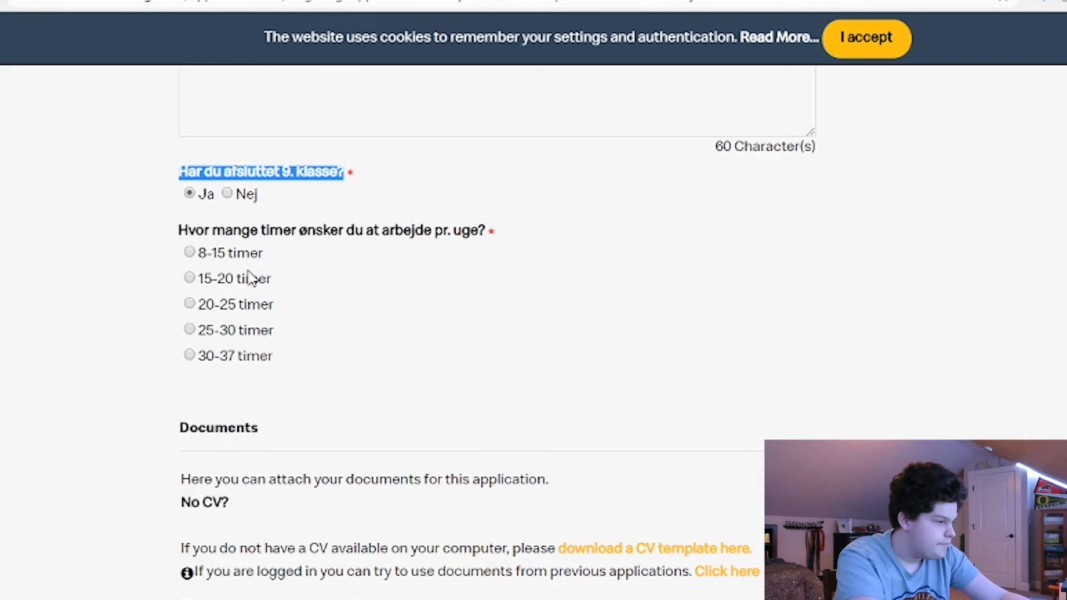
{"action": "left_click", "coordinate": [189, 356]}
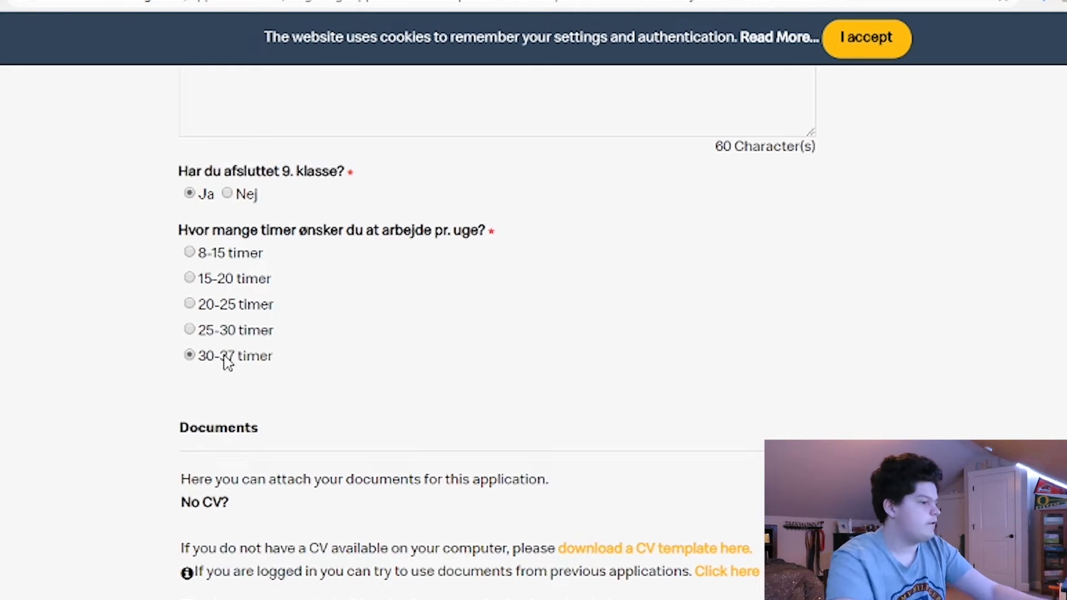
{"action": "mouse_move", "coordinate": [264, 410]}
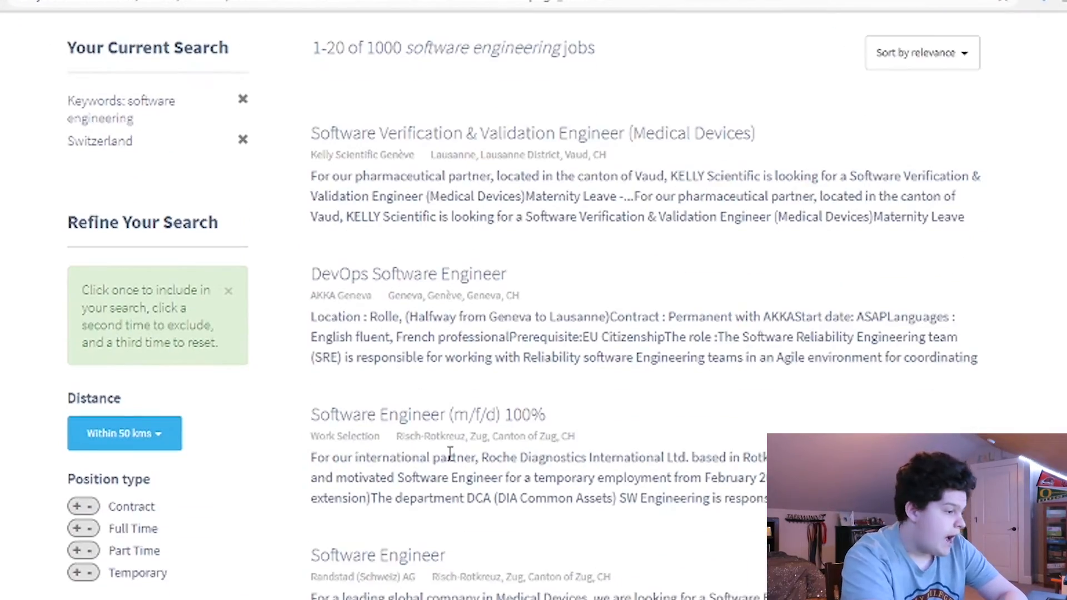
{"action": "mouse_move", "coordinate": [361, 432]}
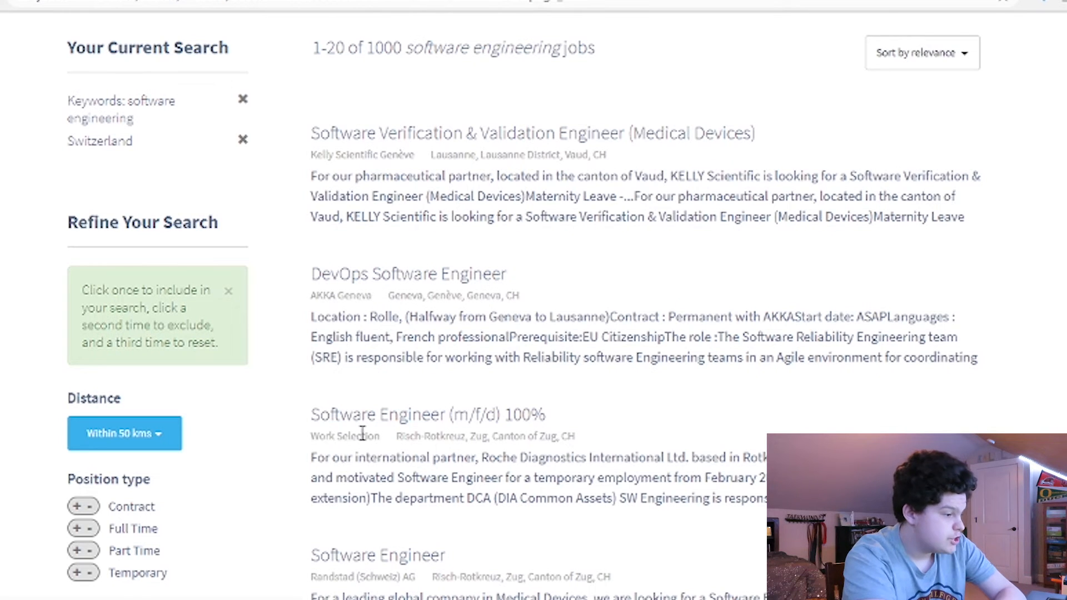
{"action": "mouse_move", "coordinate": [545, 458]}
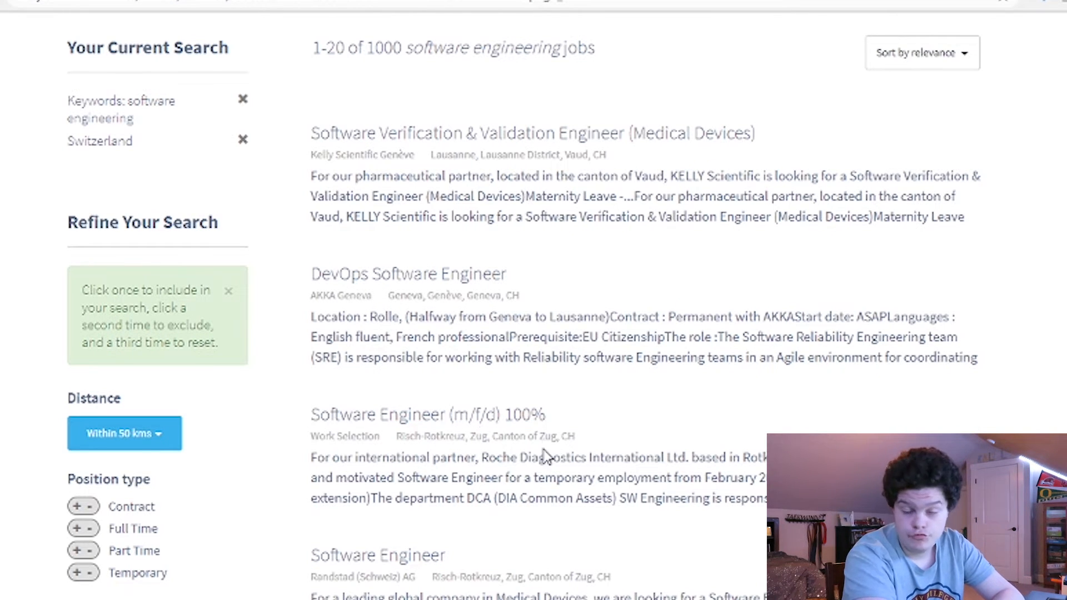
{"action": "mouse_move", "coordinate": [491, 424]}
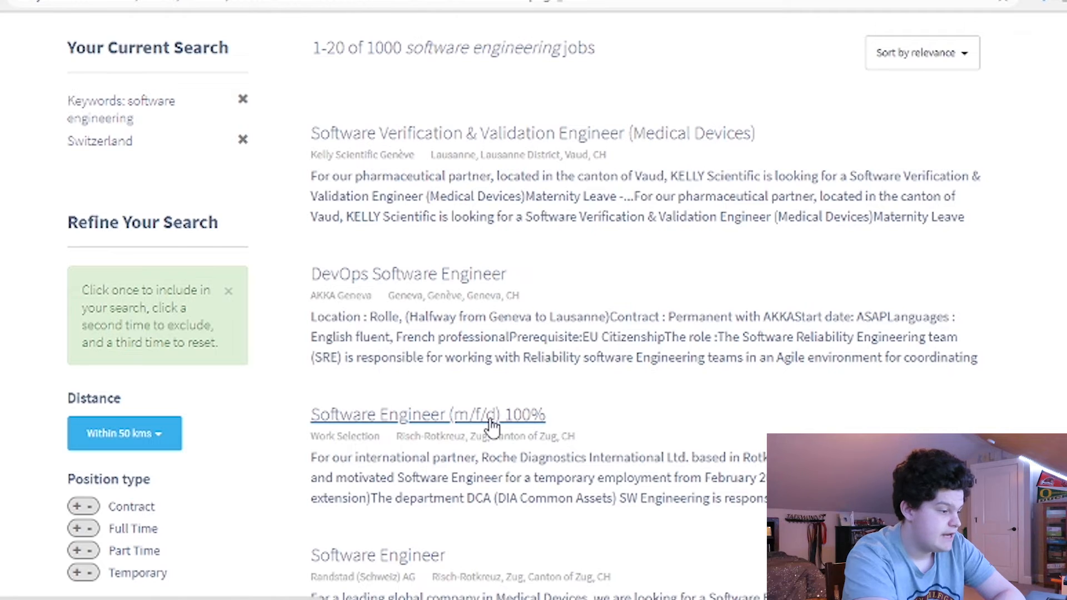
Open the Software Engineer (m/f/d) 100% posting from the jobs.ch results.
{"action": "left_click", "coordinate": [427, 415]}
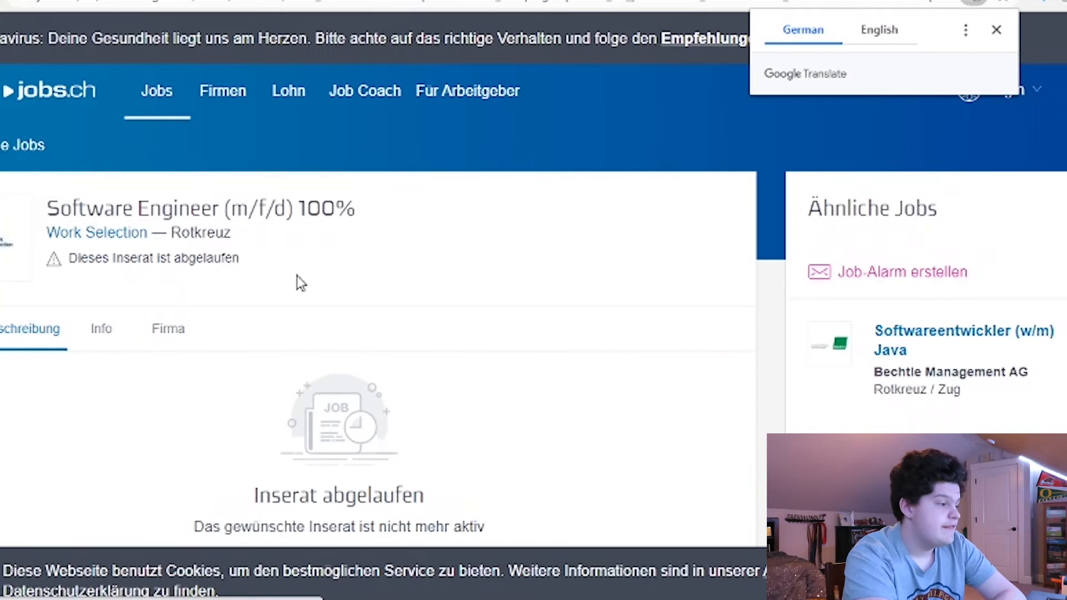
{"action": "left_click", "coordinate": [963, 340]}
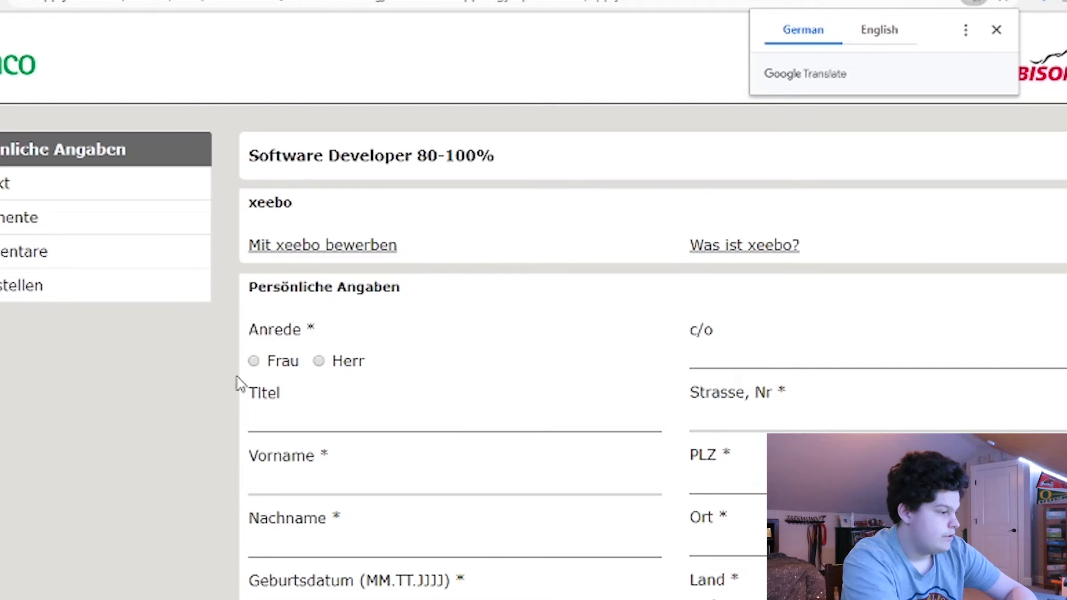
{"action": "mouse_move", "coordinate": [327, 374]}
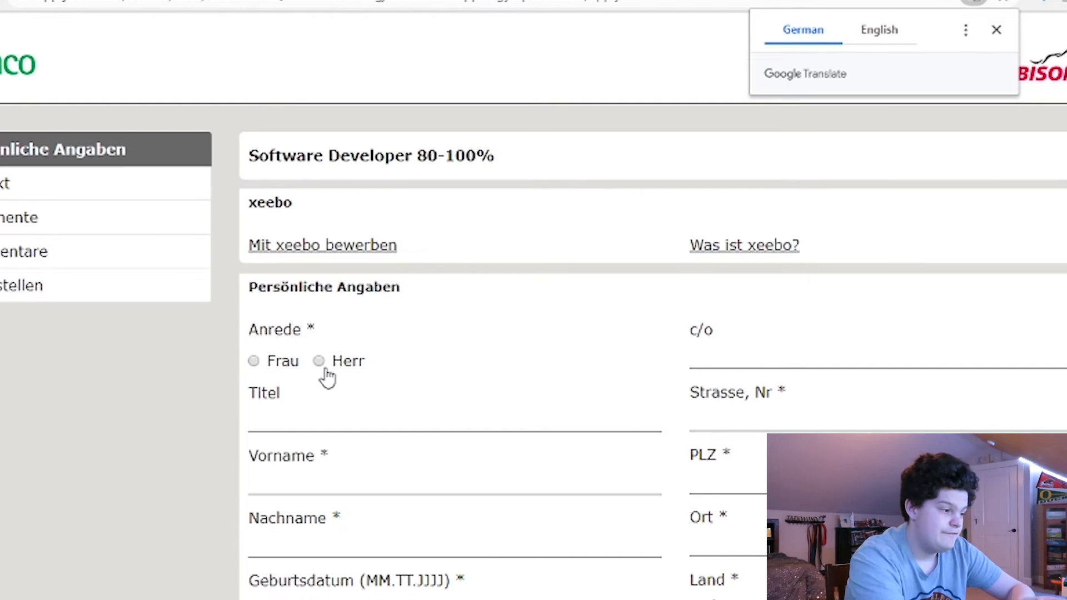
Set the salutation to Herr and move down through the personal details fields.
{"action": "left_click", "coordinate": [253, 361]}
{"action": "type", "text": "1"}
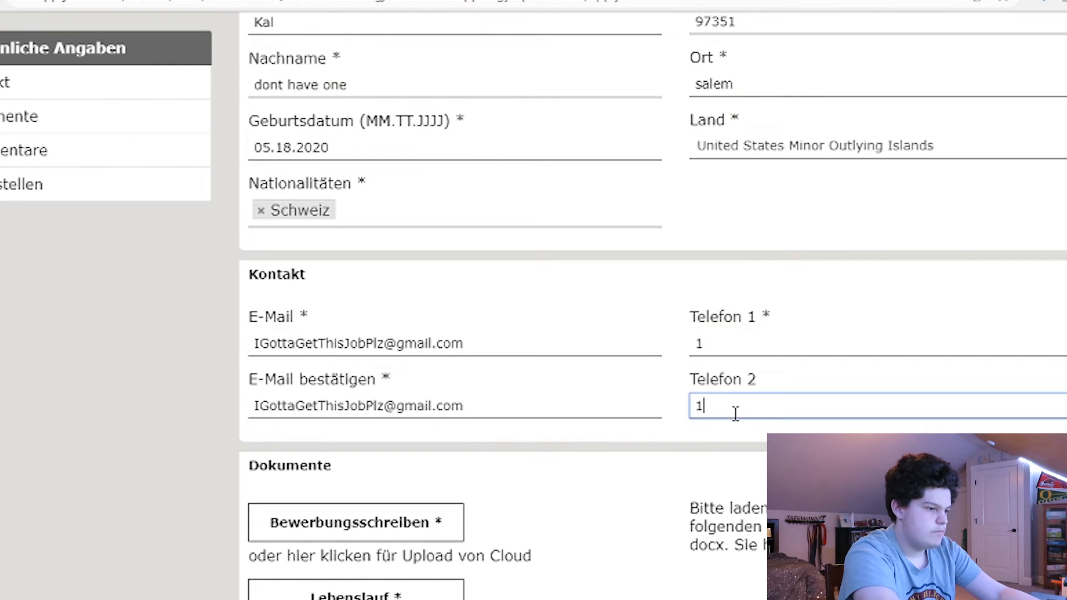
{"action": "scroll", "scroll_direction": "down", "scroll_amount": 3}
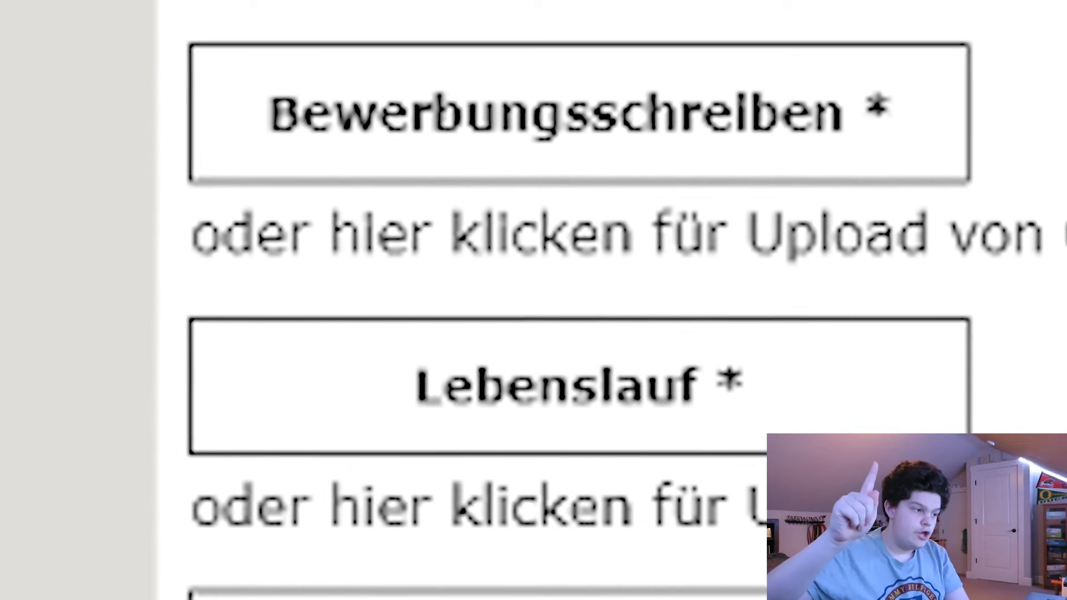
{"action": "scroll", "scroll_direction": "down", "scroll_amount": 3}
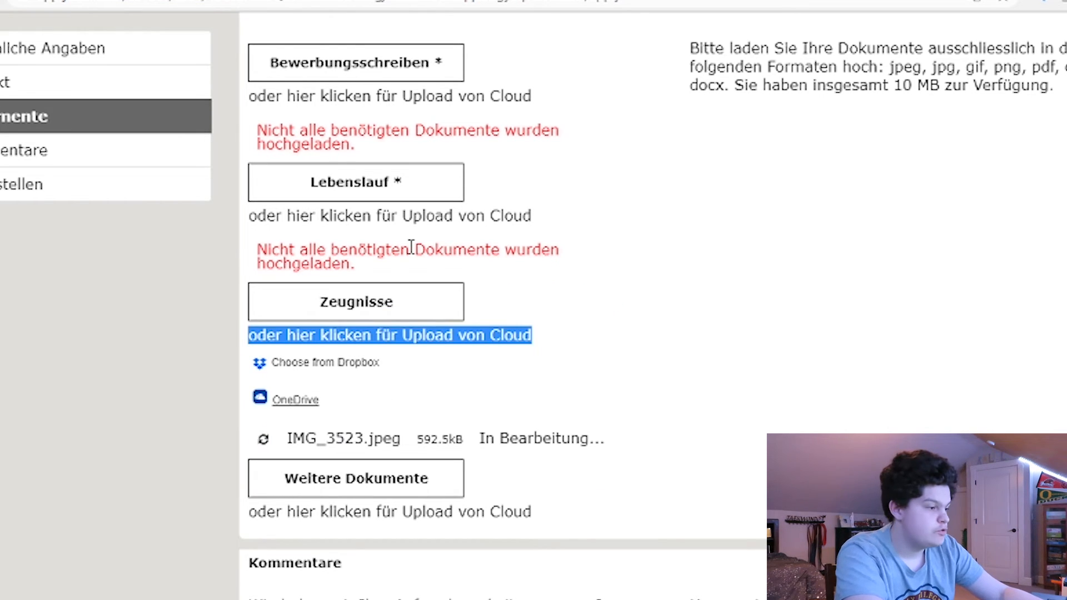
Submit the fenaco Software Developer application via Abschicken, keeping the privacy box ticked.
{"action": "scroll", "scroll_direction": "down", "scroll_amount": 3}
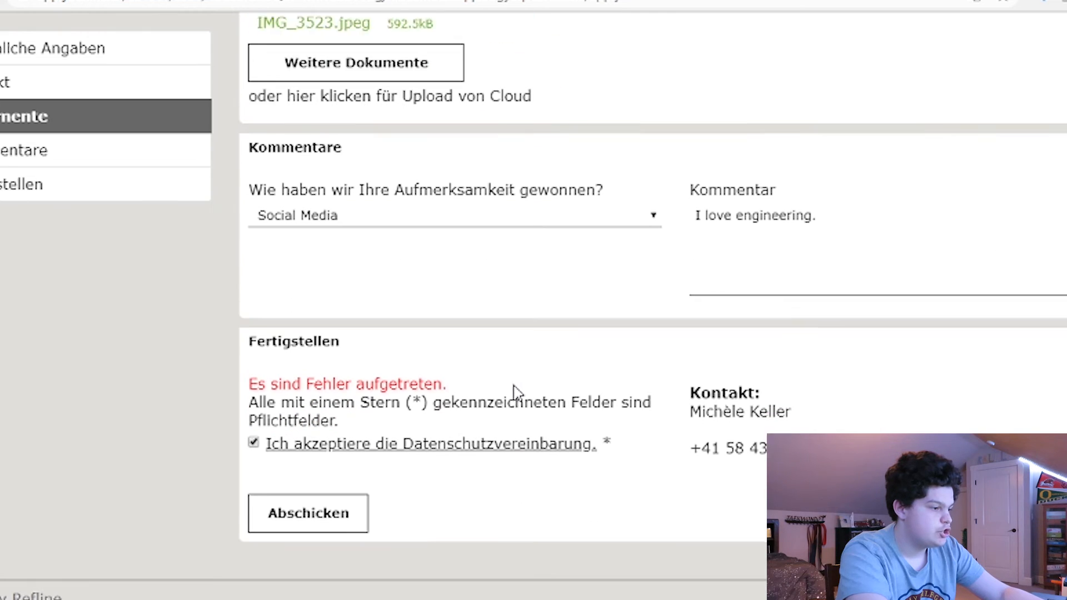
{"action": "scroll", "scroll_direction": "up", "scroll_amount": 3}
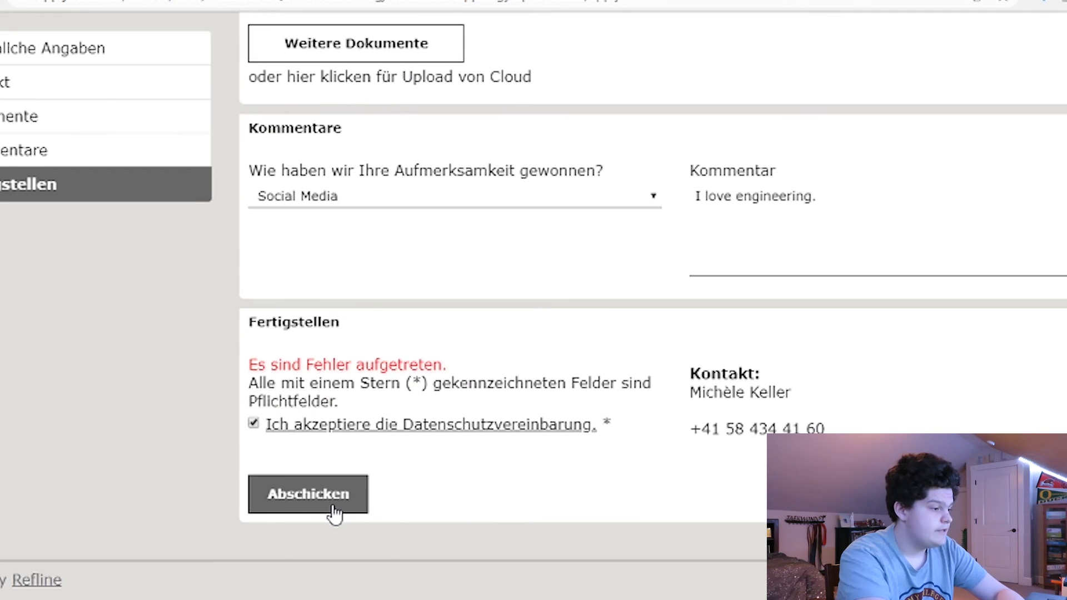
{"action": "left_click", "coordinate": [306, 494]}
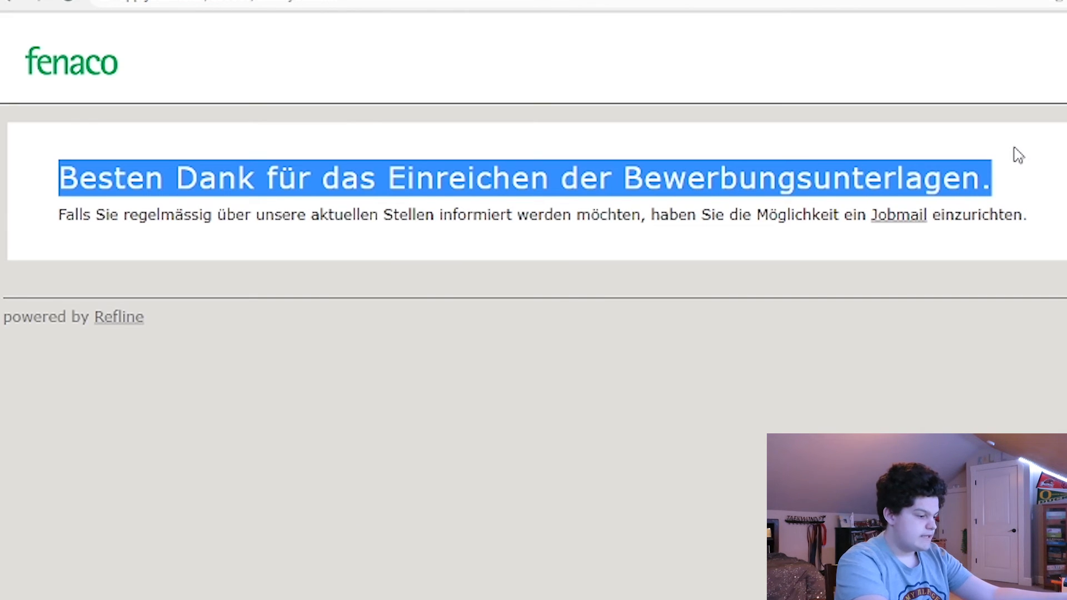